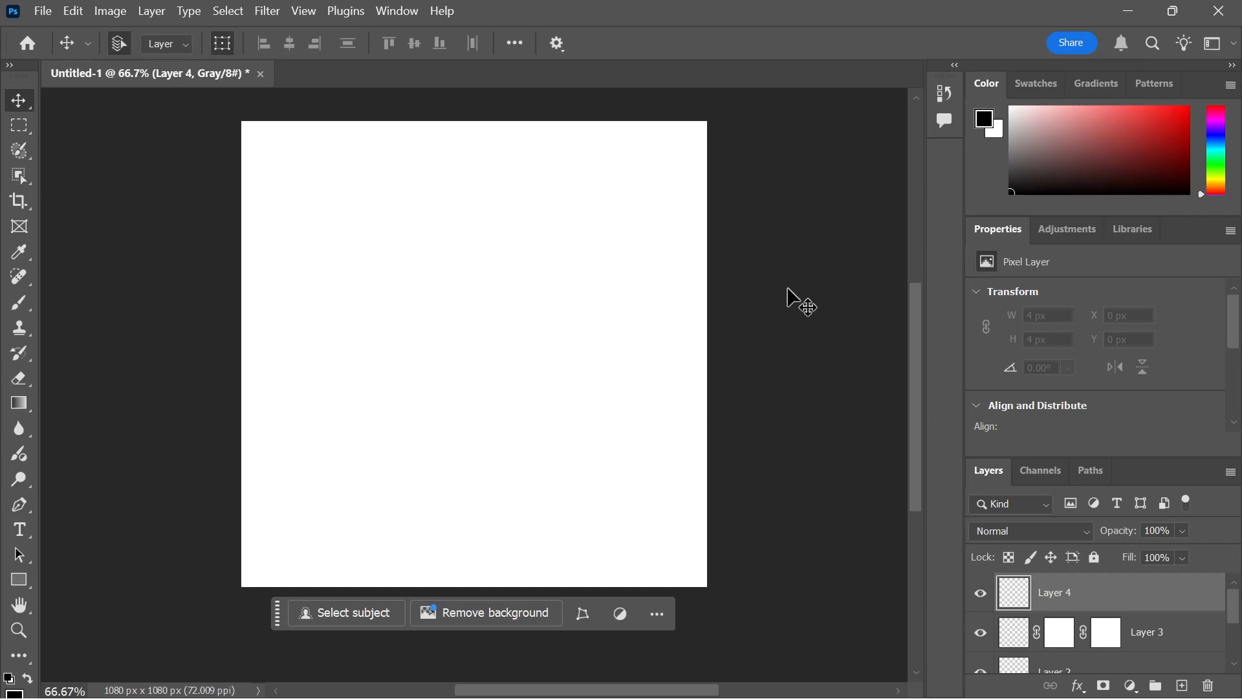
{"action": "mouse_move", "coordinate": [848, 253]}
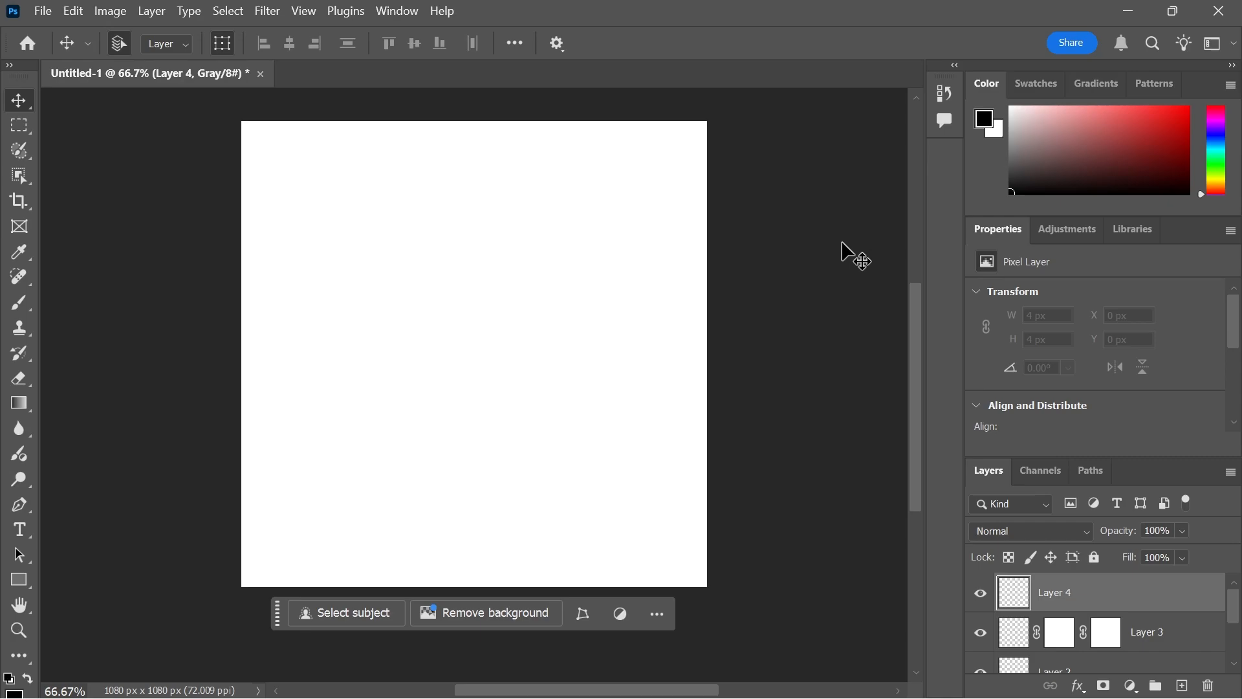
{"action": "mouse_move", "coordinate": [837, 159]}
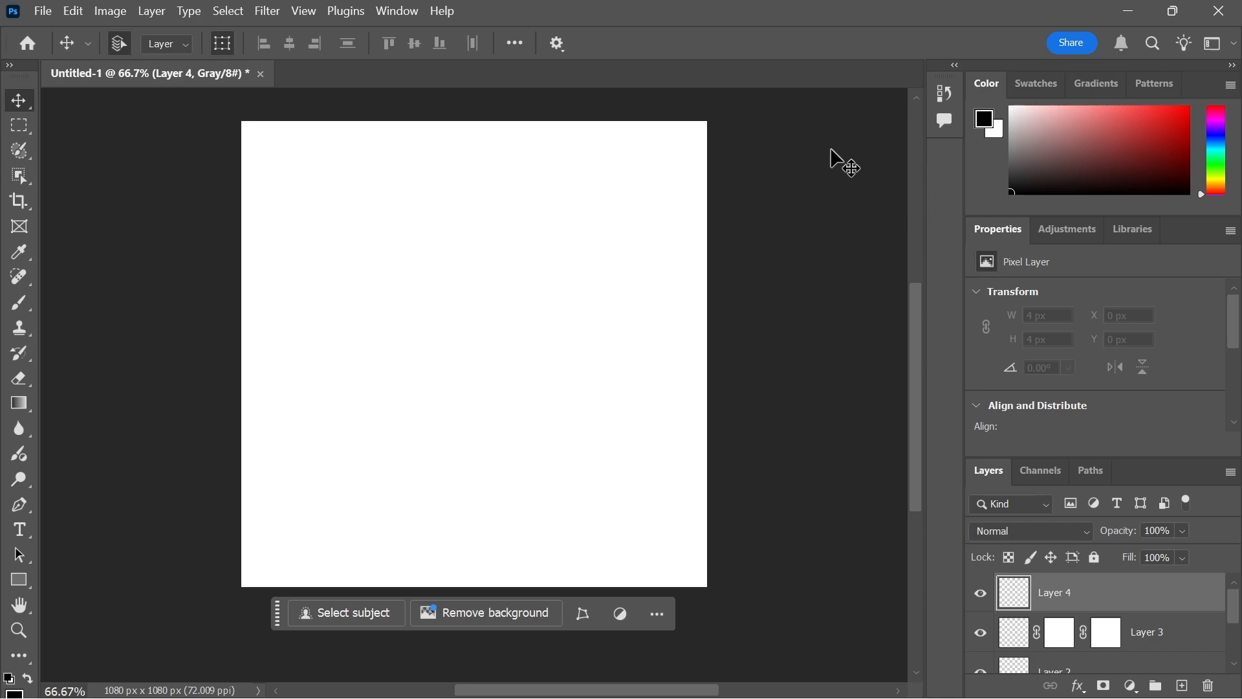
{"action": "mouse_move", "coordinate": [860, 158]}
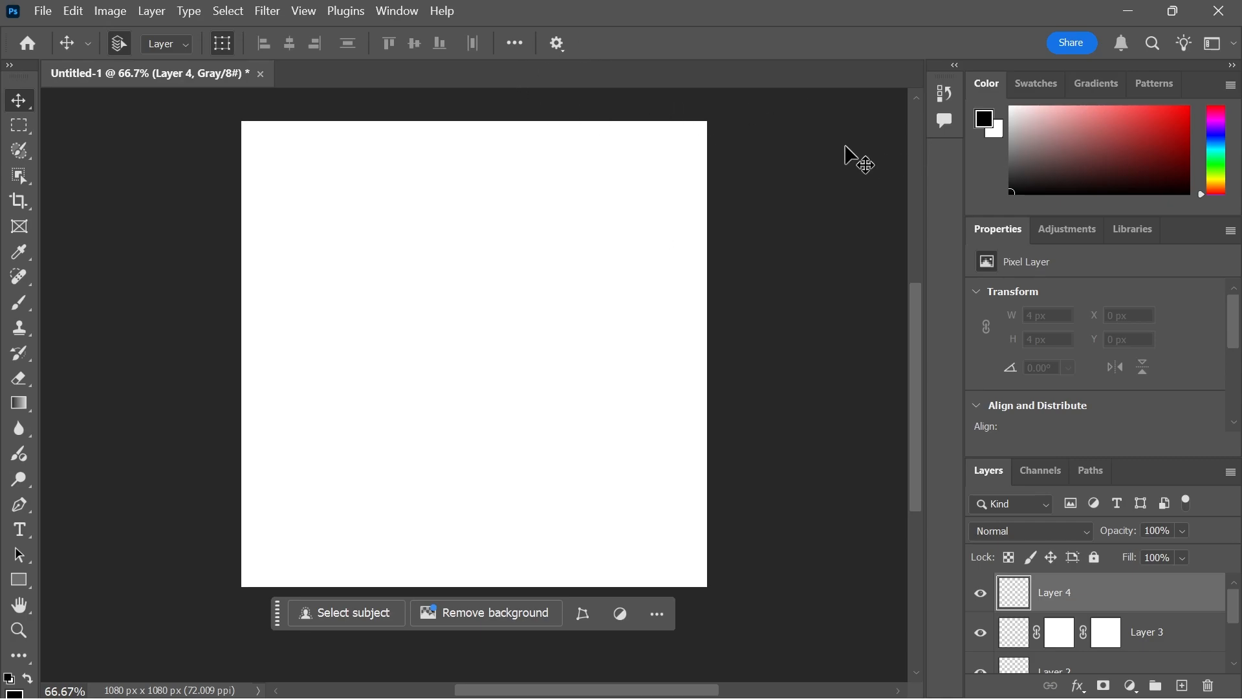
{"action": "mouse_move", "coordinate": [72, 11]}
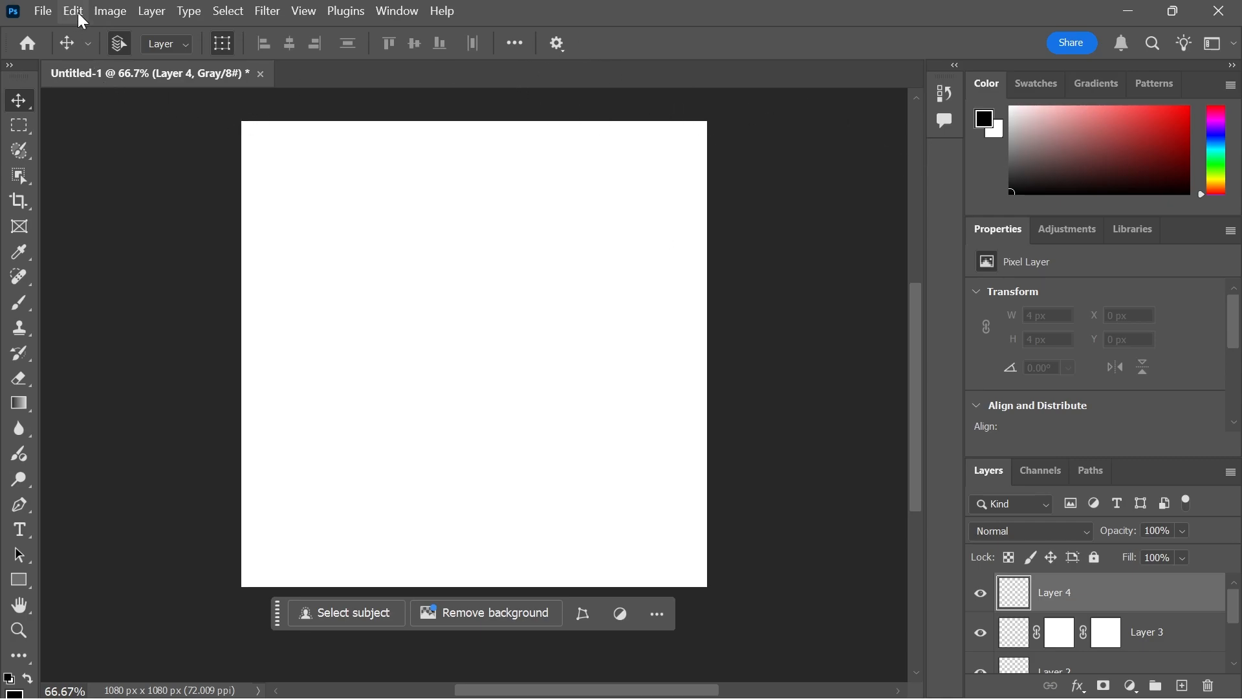
- Turn off 'Auto show the Home Screen' in Photoshop's General preferences
{"action": "left_click", "coordinate": [71, 11]}
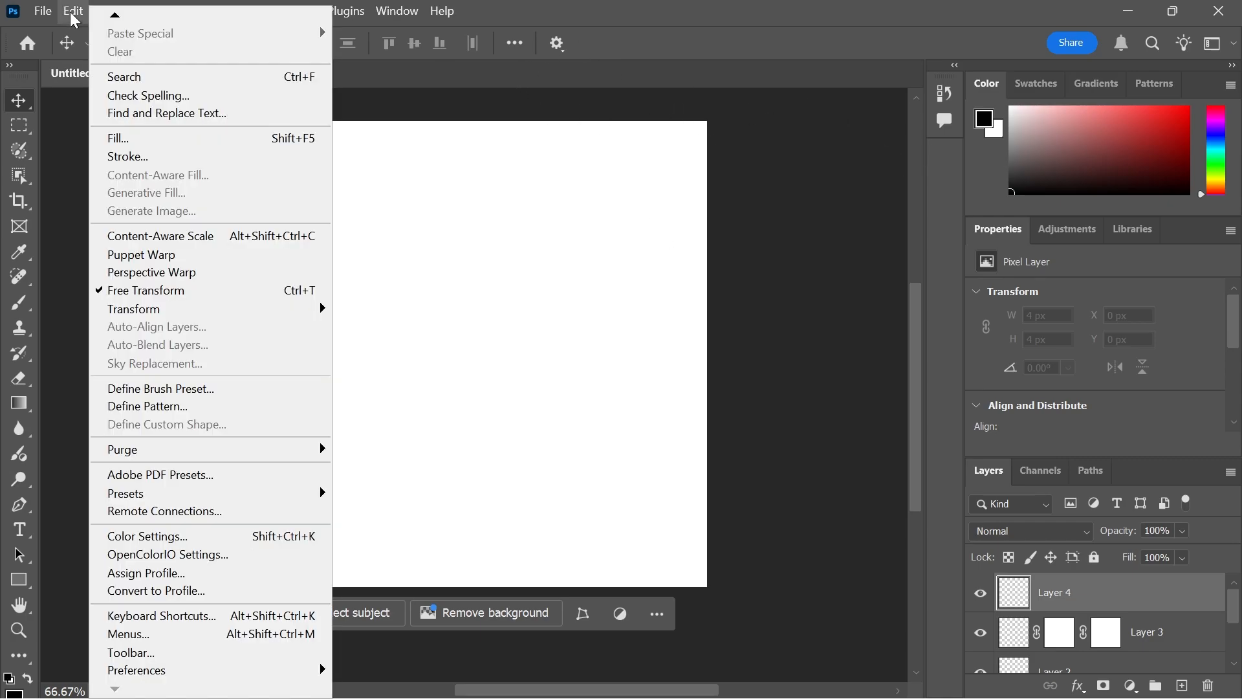
{"action": "mouse_move", "coordinate": [136, 669]}
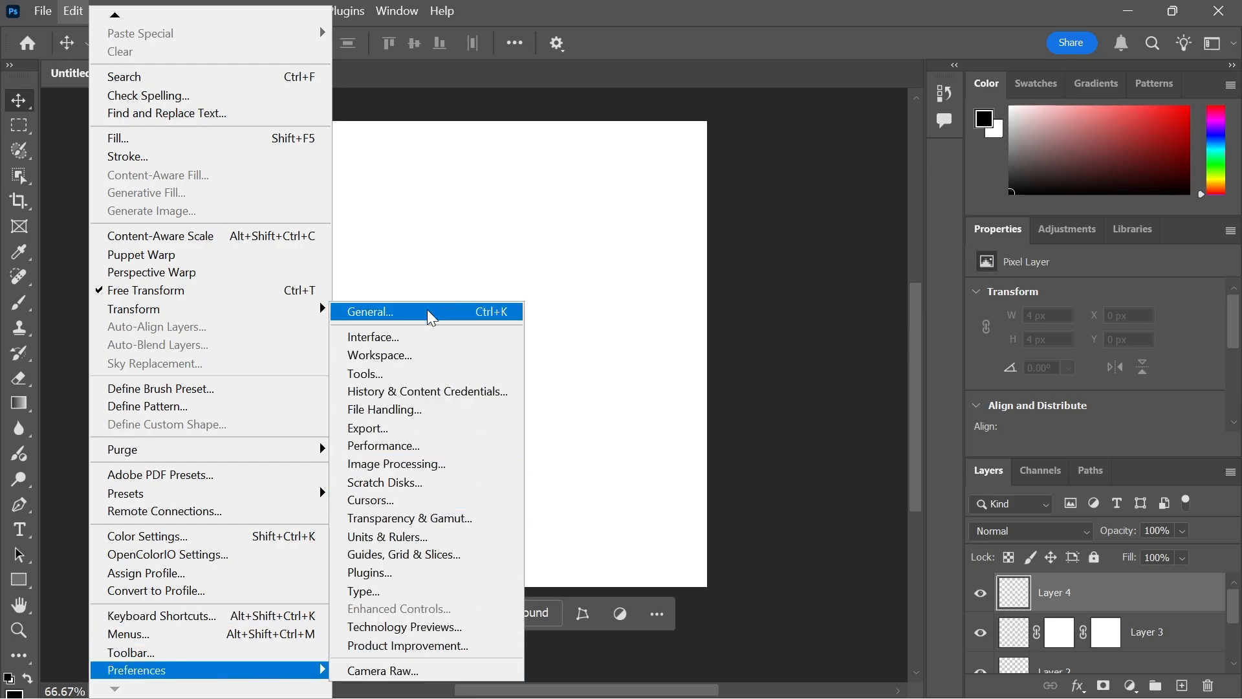
{"action": "left_click", "coordinate": [367, 311]}
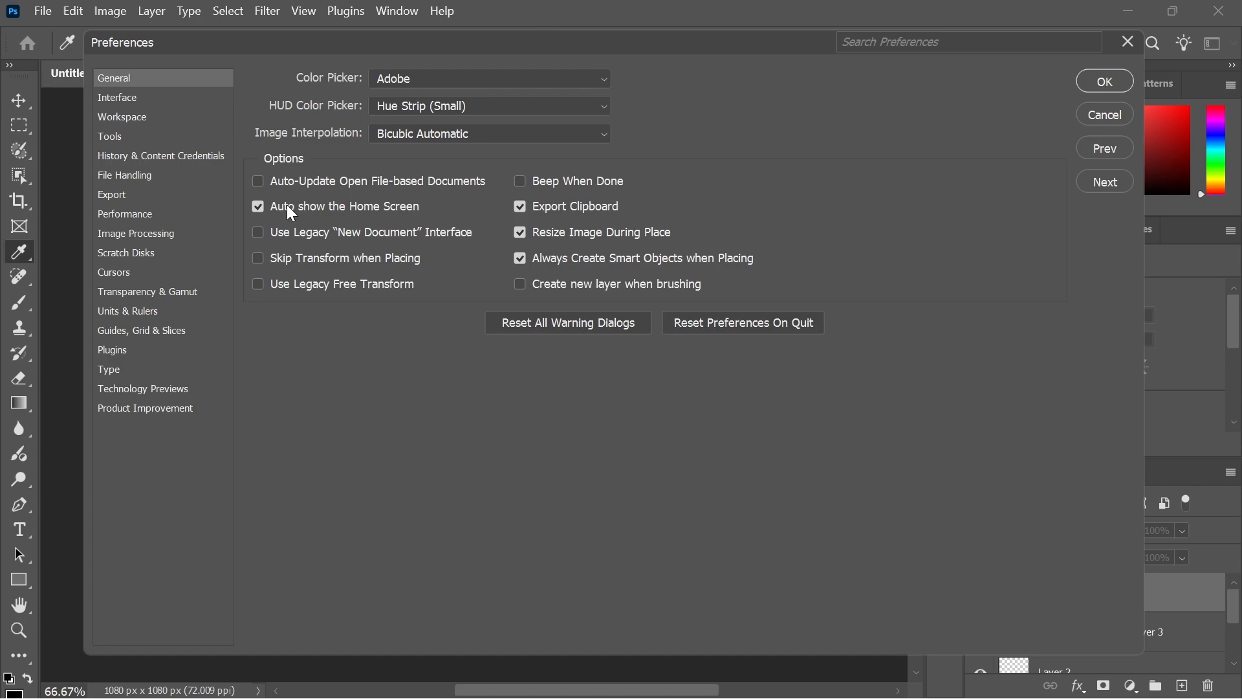
{"action": "left_click", "coordinate": [258, 206]}
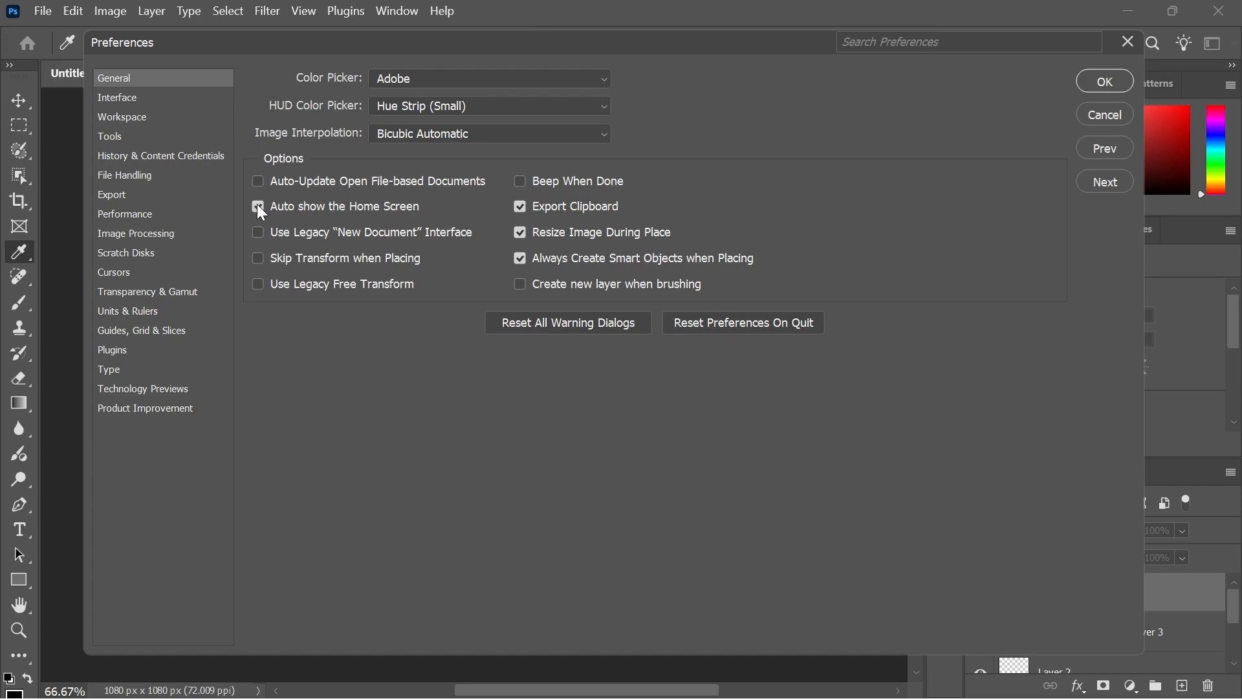
{"action": "left_click", "coordinate": [257, 207]}
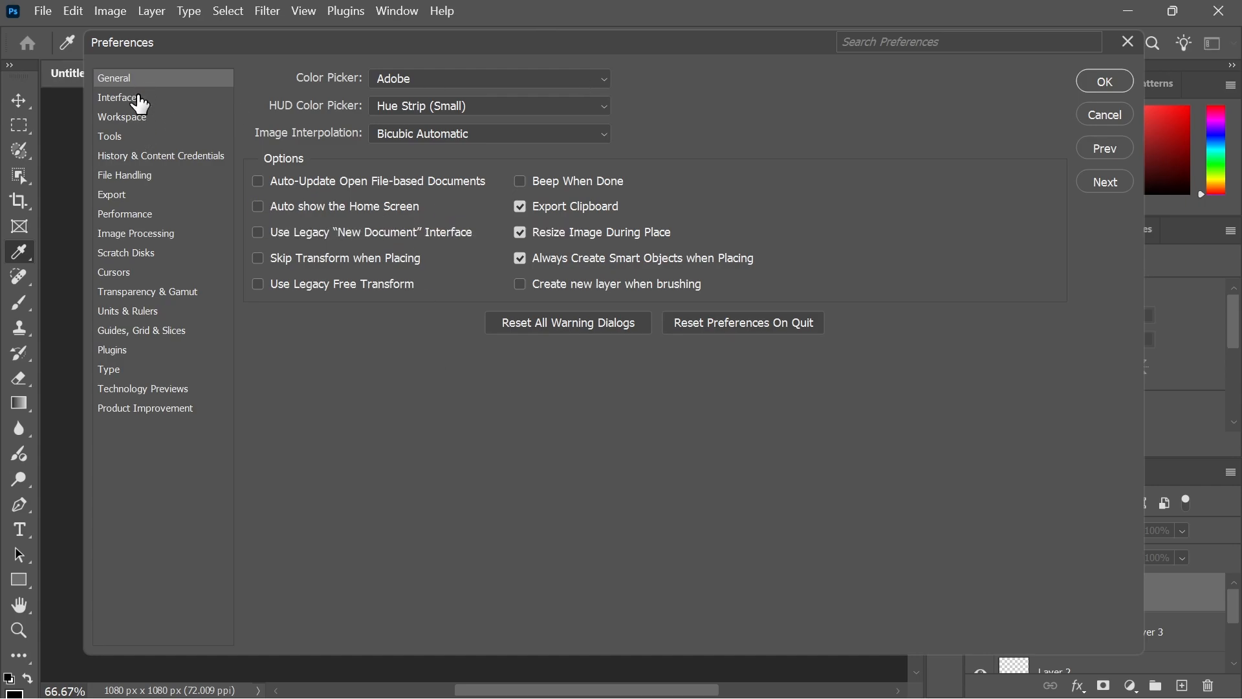
- Set the Standard screen mode border and the Artboards border to None in Interface preferences
{"action": "left_click", "coordinate": [118, 96]}
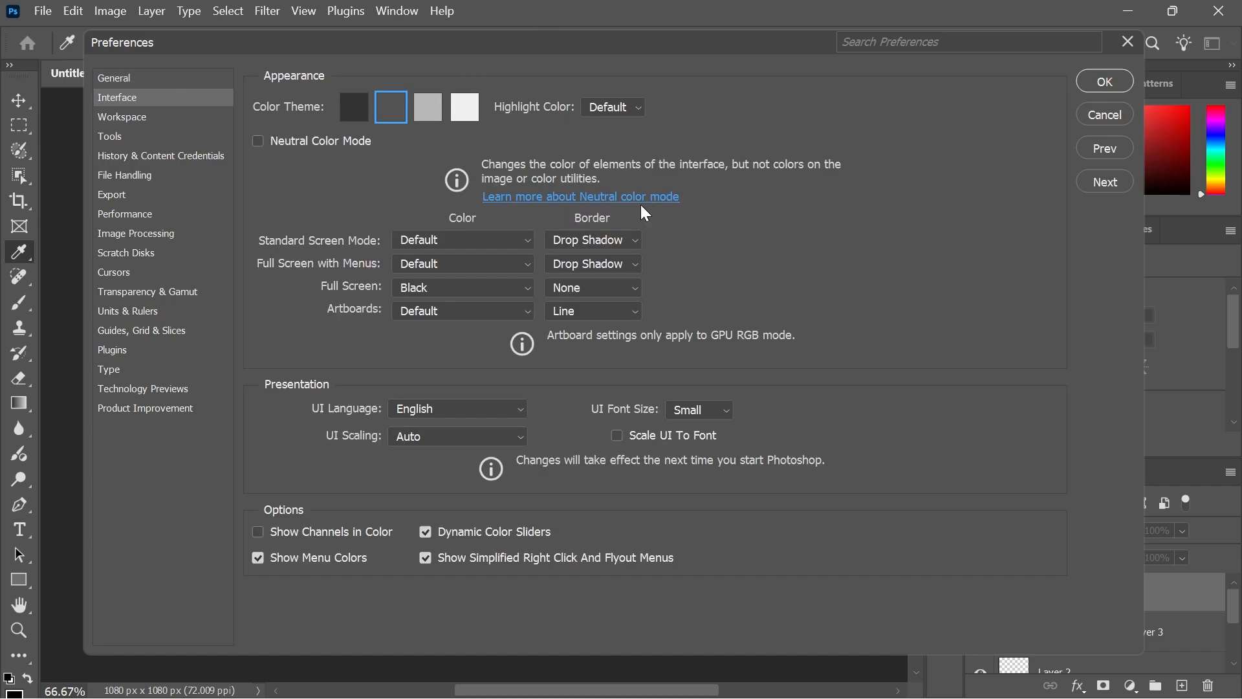
{"action": "left_click", "coordinate": [593, 239]}
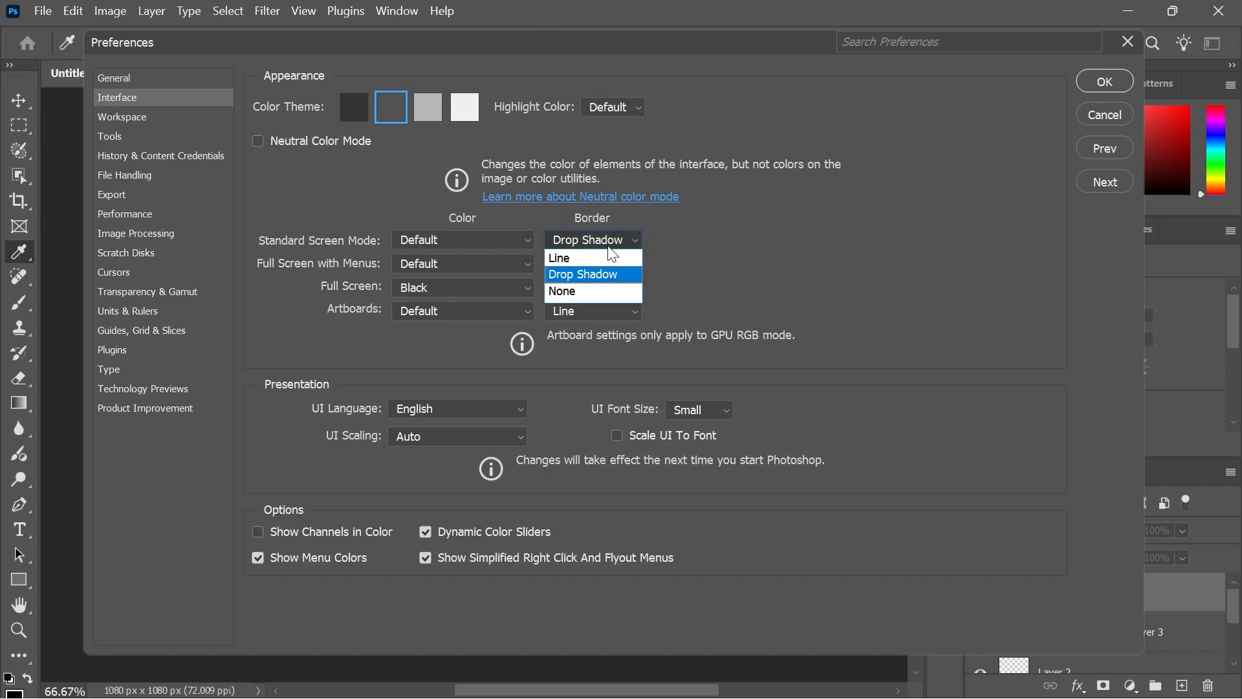
{"action": "left_click", "coordinate": [562, 290]}
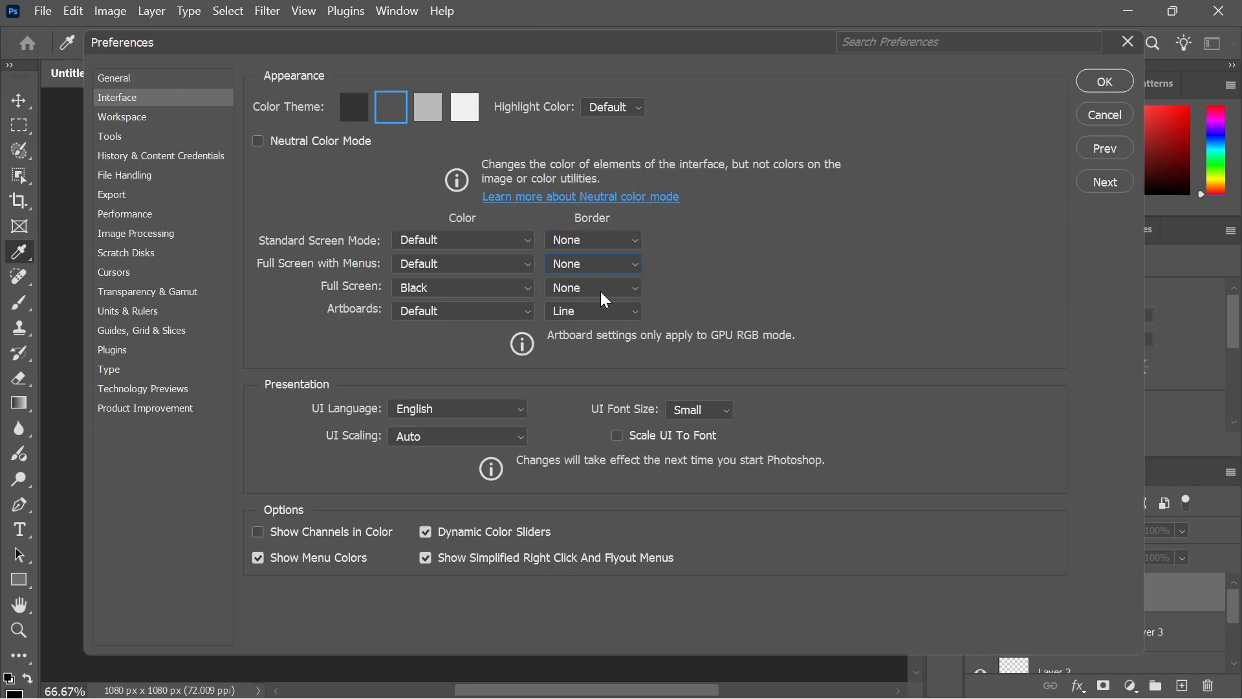
{"action": "left_click", "coordinate": [592, 310]}
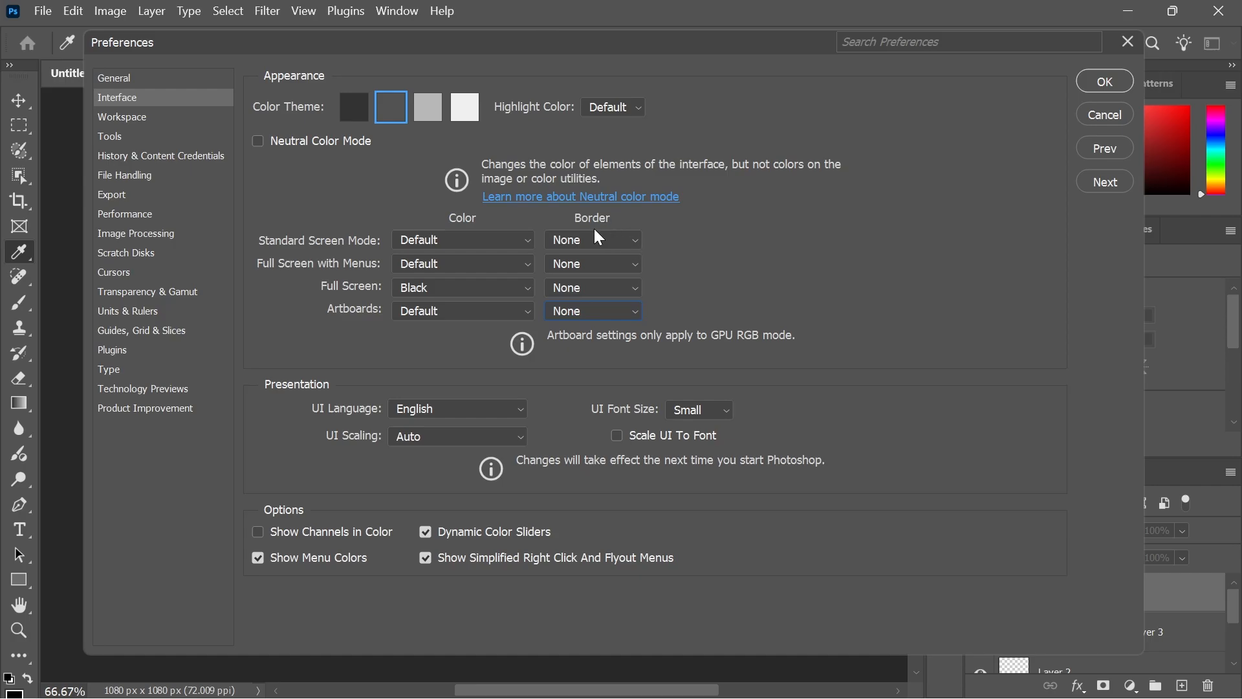
{"action": "mouse_move", "coordinate": [619, 268]}
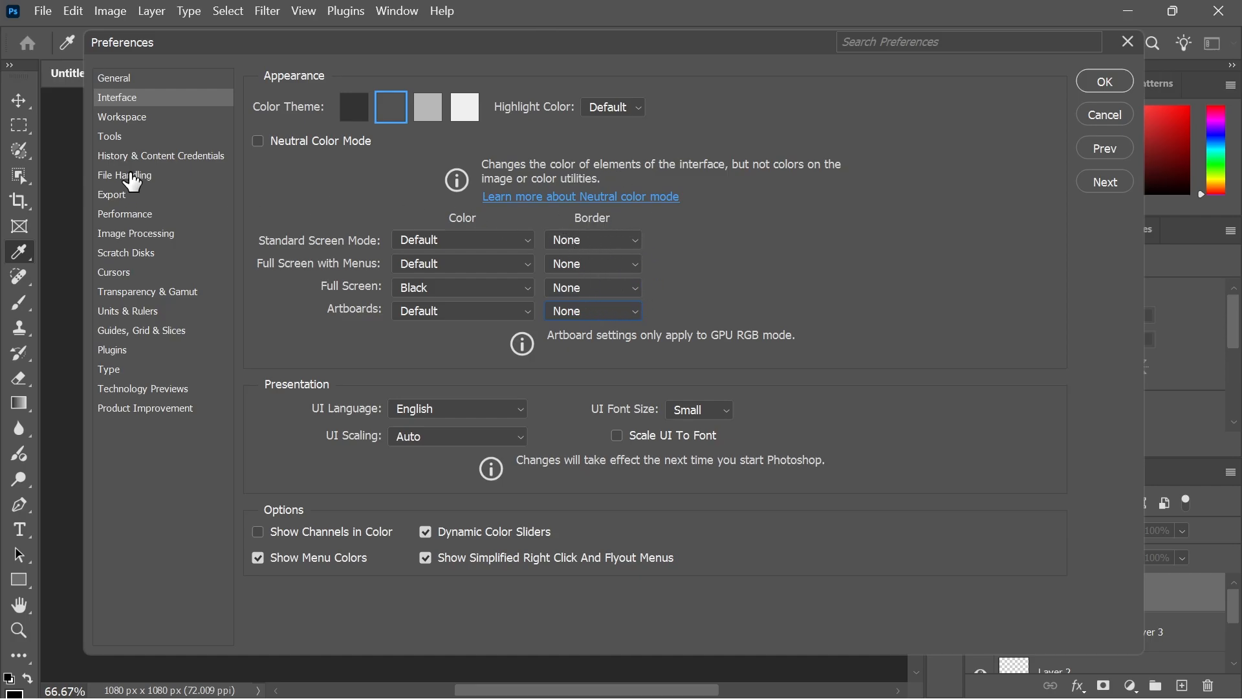
- Make File Handling save recovery information automatically every 5 minutes
{"action": "left_click", "coordinate": [125, 176]}
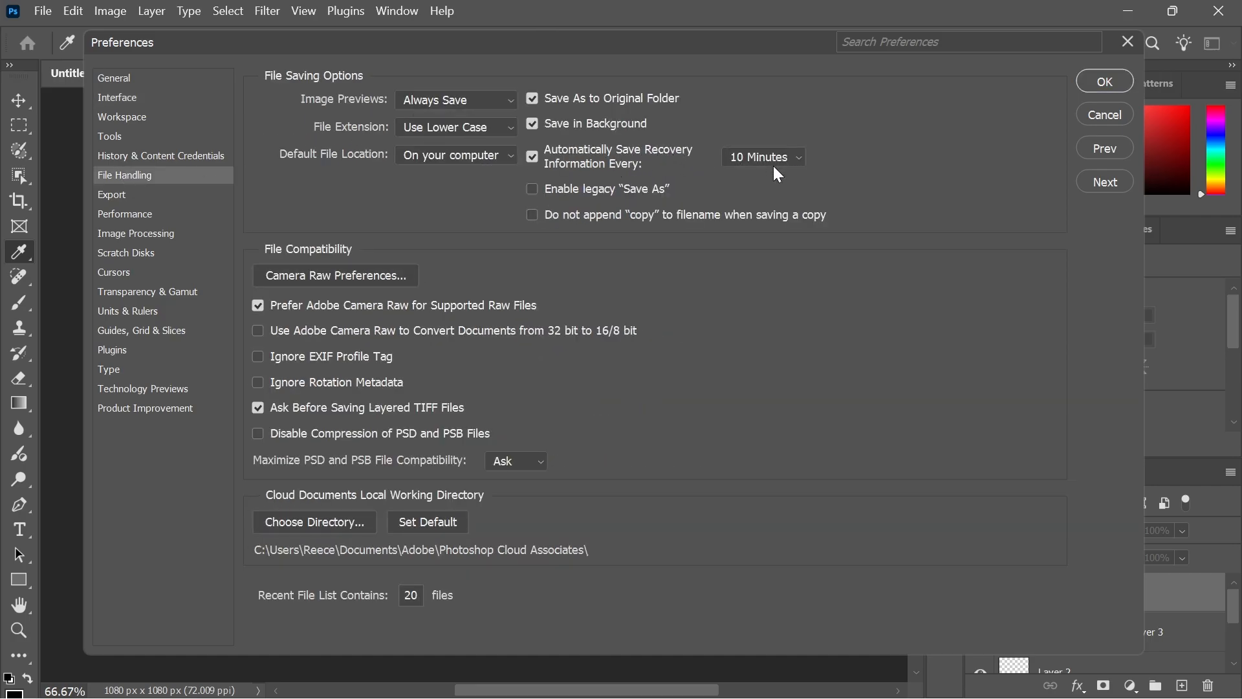
{"action": "left_click", "coordinate": [762, 156]}
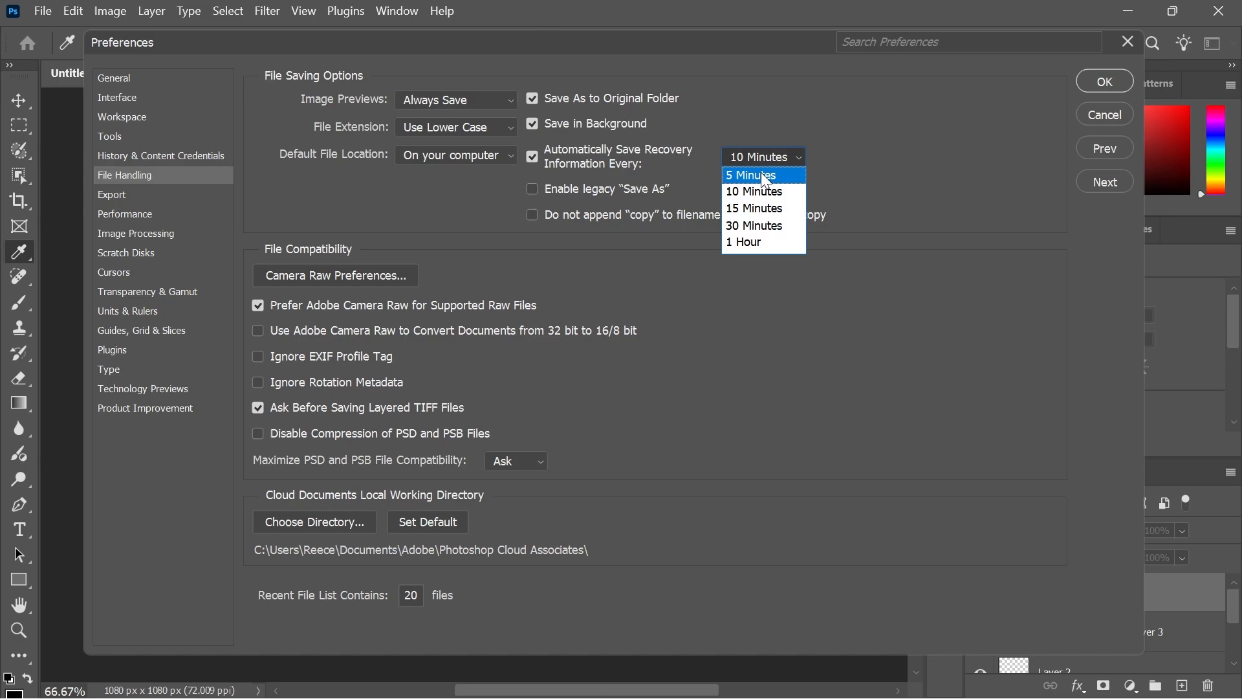
{"action": "left_click", "coordinate": [750, 175]}
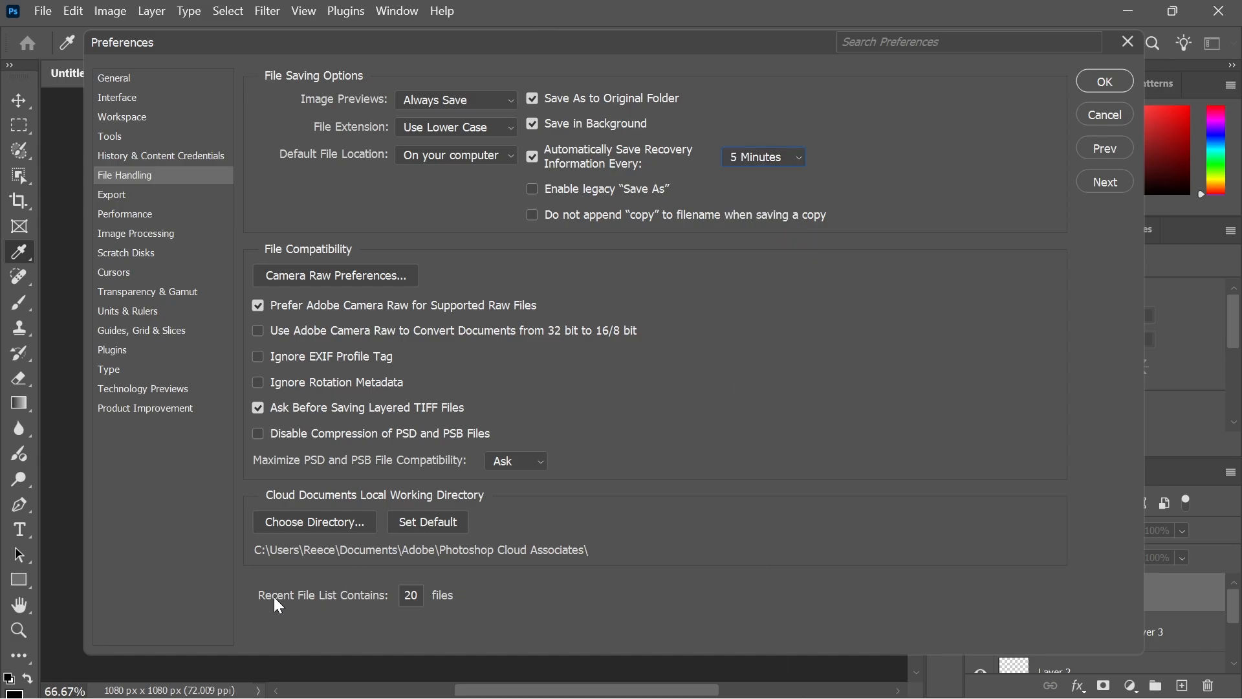
{"action": "mouse_move", "coordinate": [397, 604]}
{"action": "type", "text": "10"}
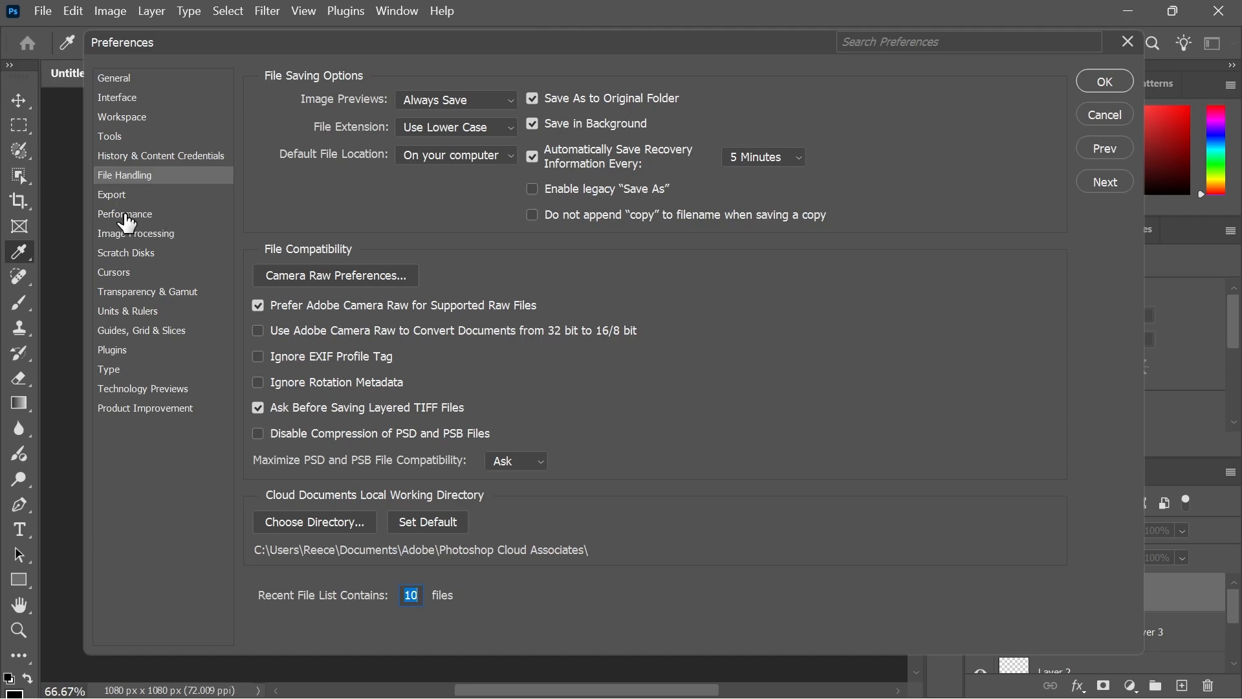
- Disable Use OpenCL in the Performance preferences' advanced graphics processor settings
{"action": "left_click", "coordinate": [125, 214]}
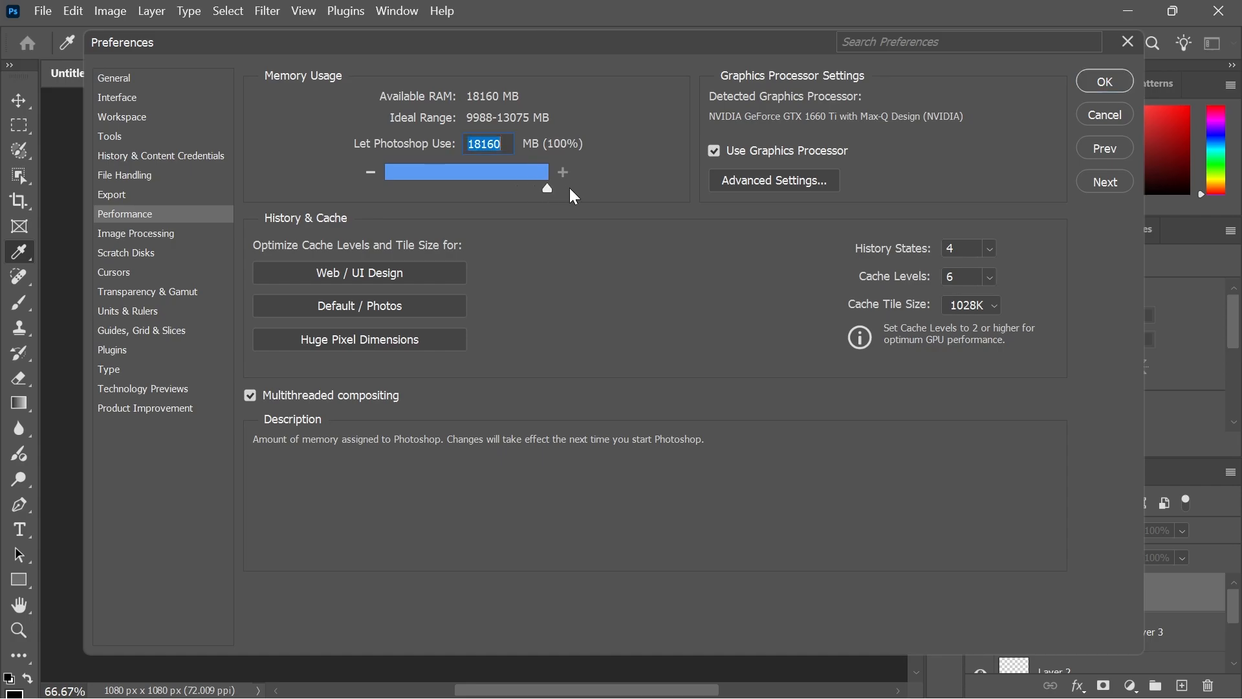
{"action": "mouse_move", "coordinate": [783, 150]}
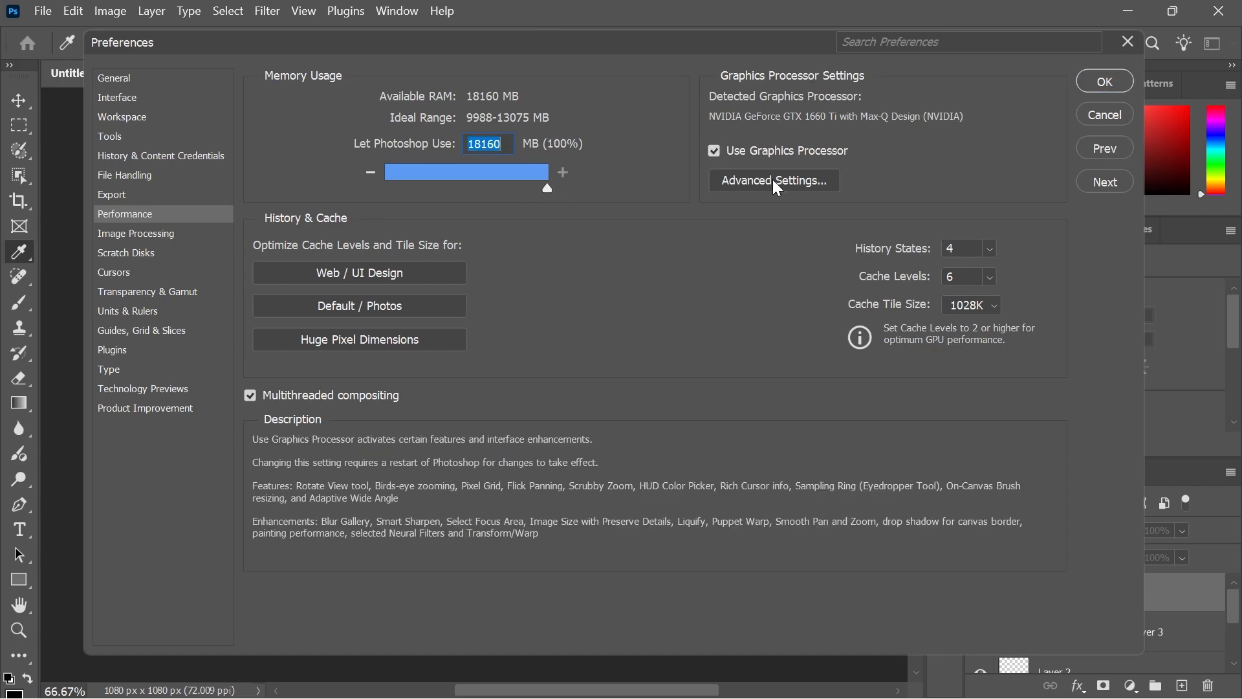
{"action": "left_click", "coordinate": [772, 181]}
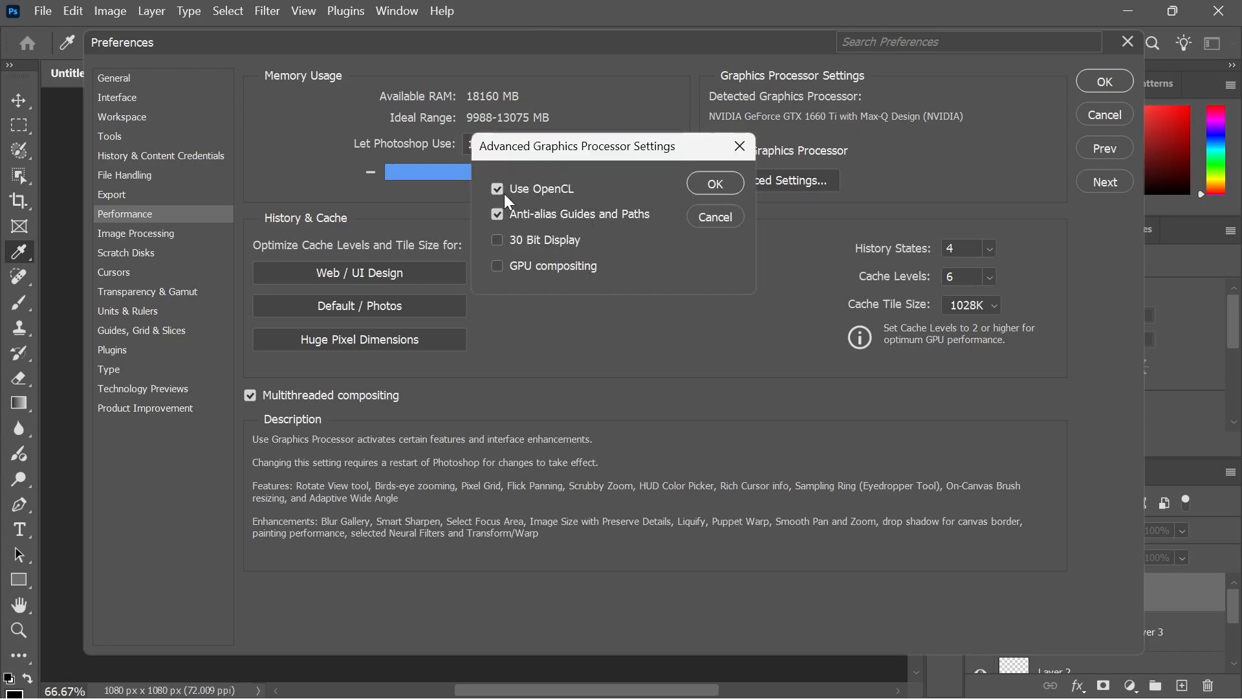
{"action": "left_click", "coordinate": [497, 188]}
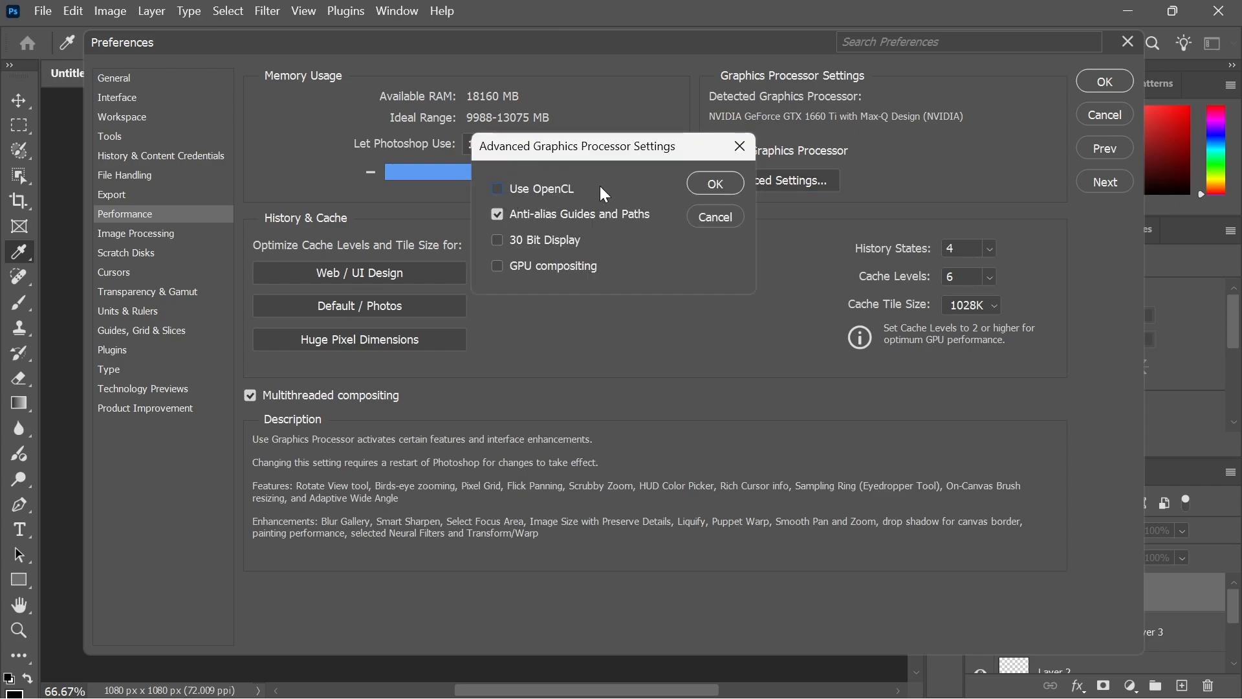
{"action": "left_click", "coordinate": [713, 183]}
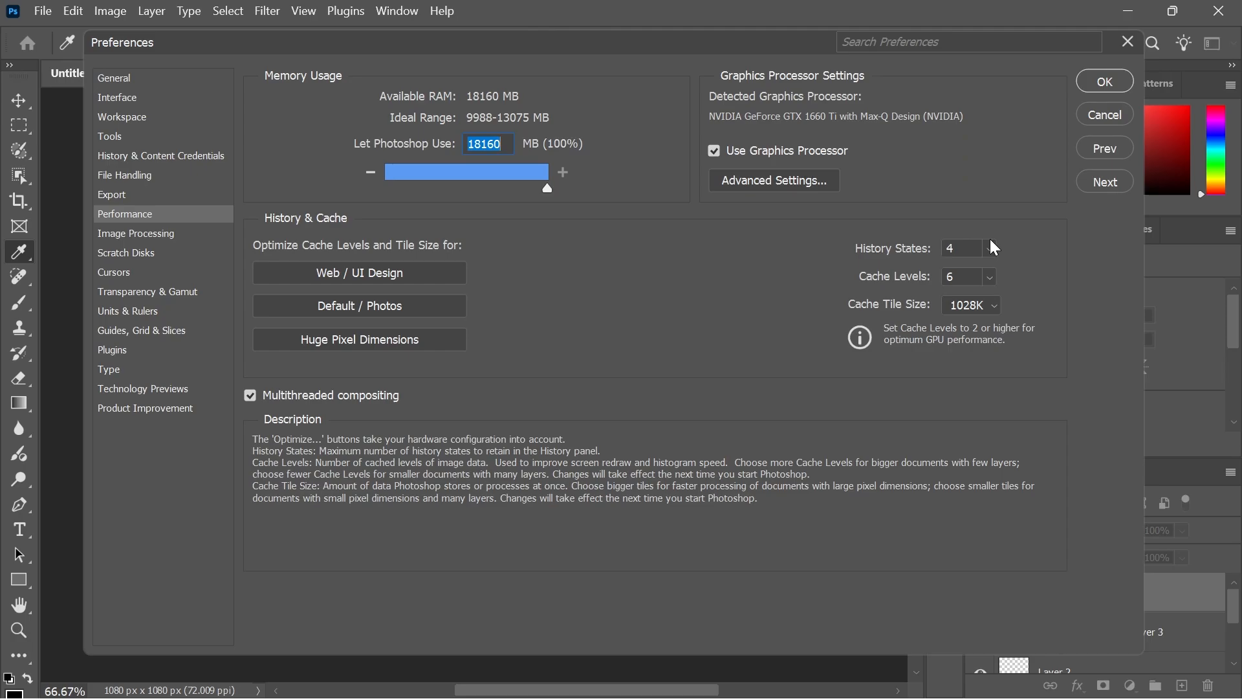
- Lower Cache Levels to 4 and keep Cache Tile Size at 1028K
{"action": "left_click", "coordinate": [968, 41]}
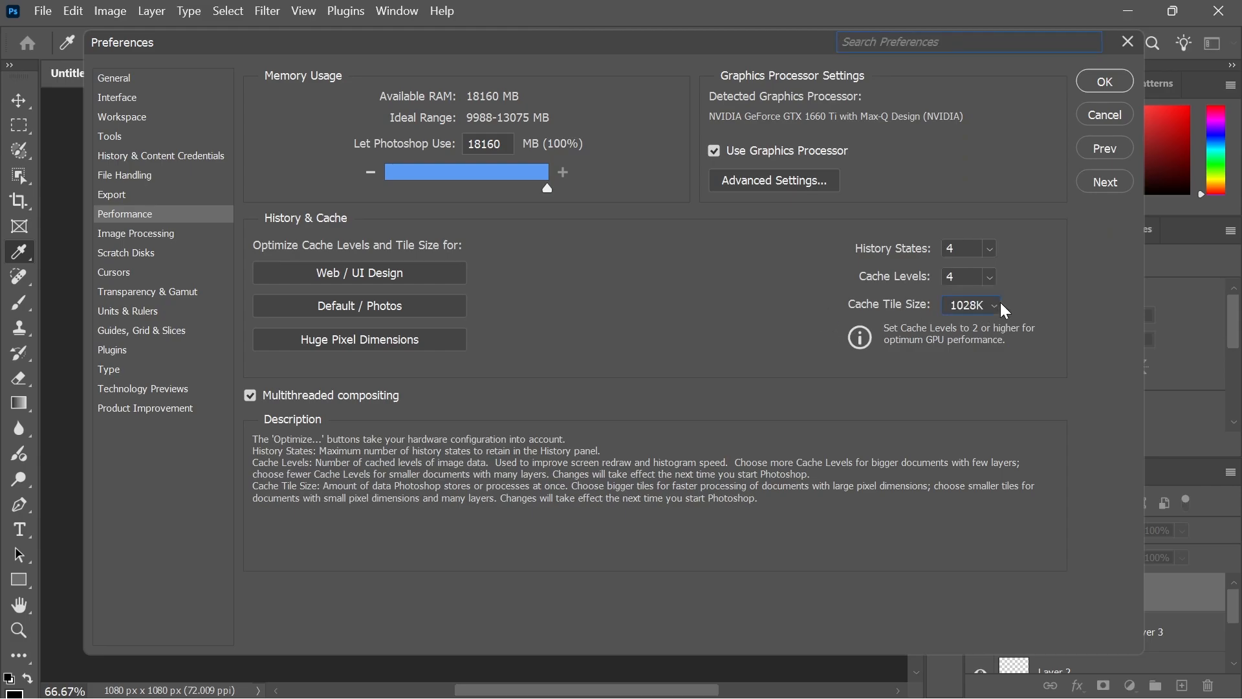
{"action": "left_click", "coordinate": [969, 305]}
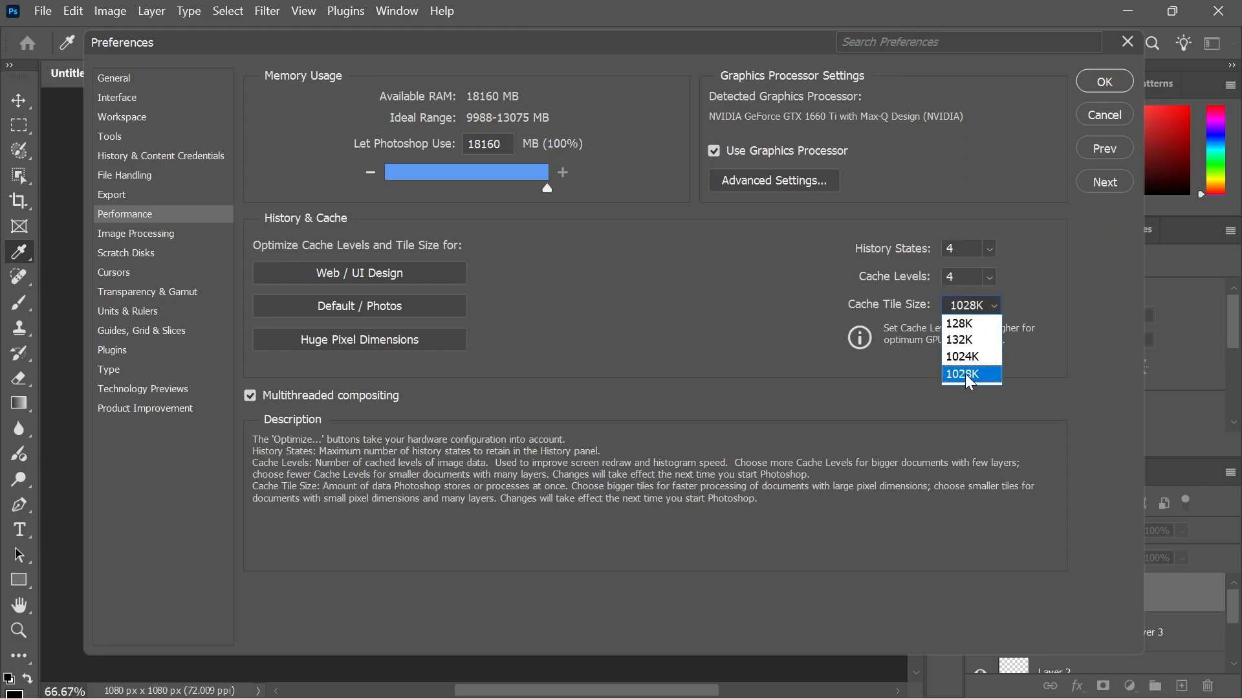
{"action": "left_click", "coordinate": [963, 373]}
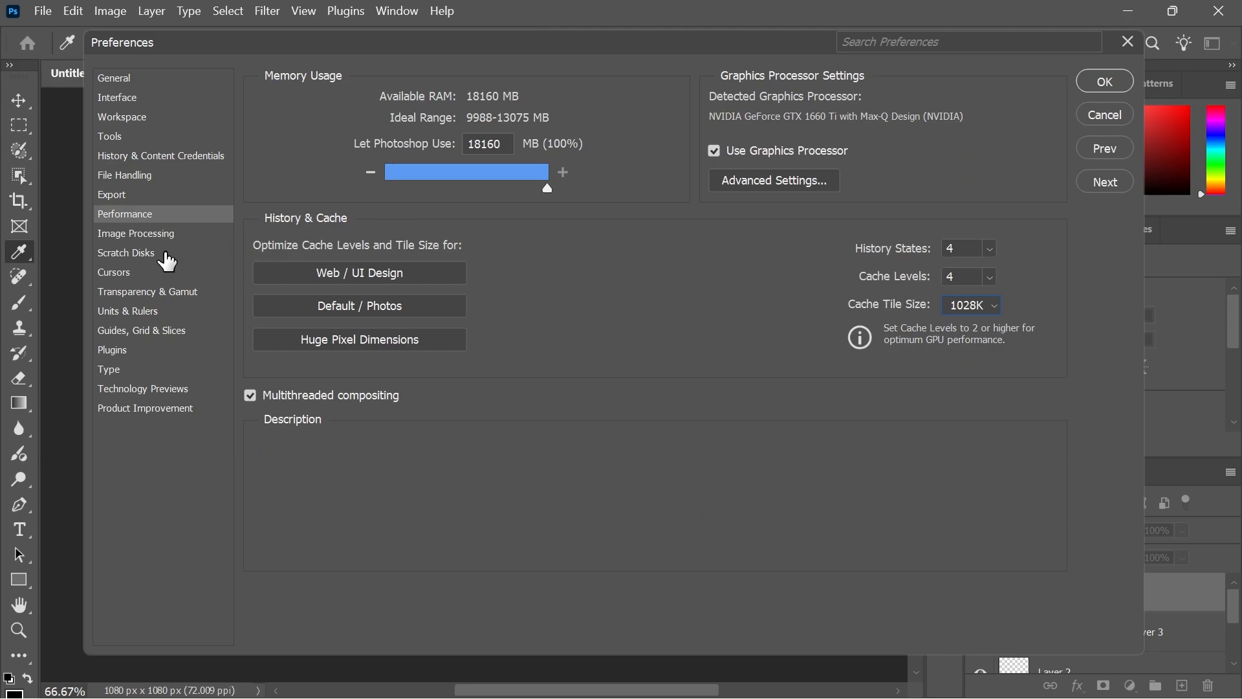
- In Plugins, stop legacy extensions from connecting to the internet, then confirm Preferences
{"action": "left_click", "coordinate": [125, 253]}
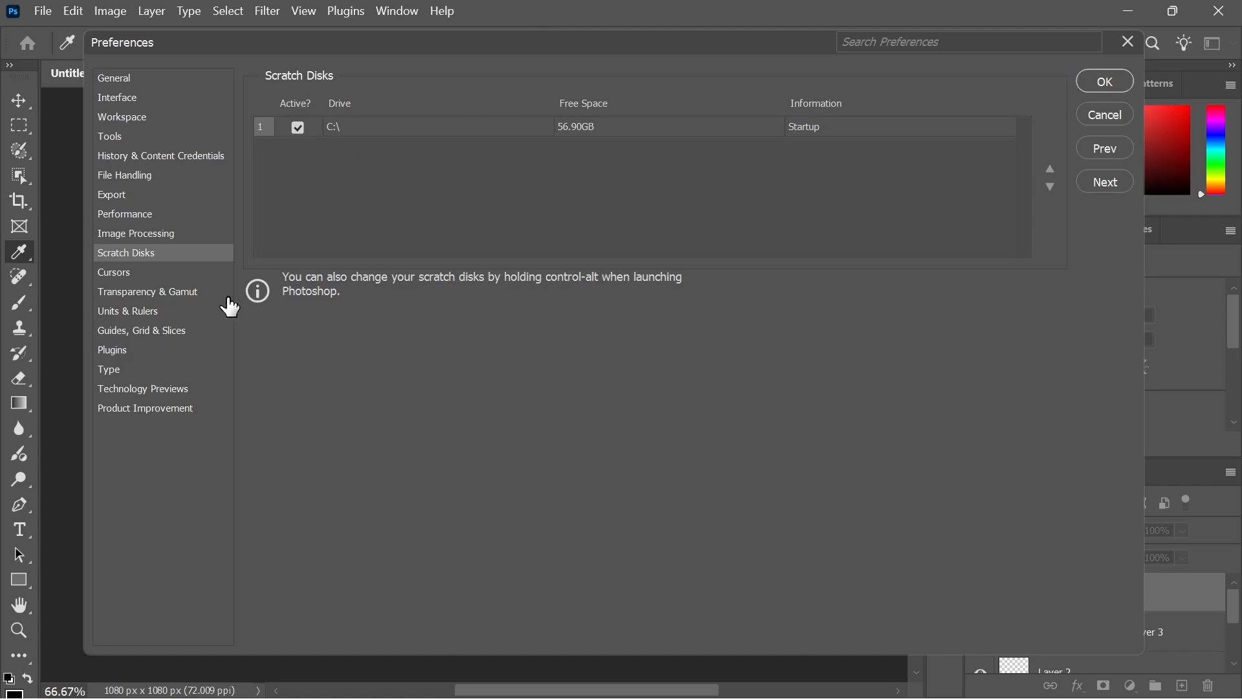
{"action": "left_click", "coordinate": [113, 350]}
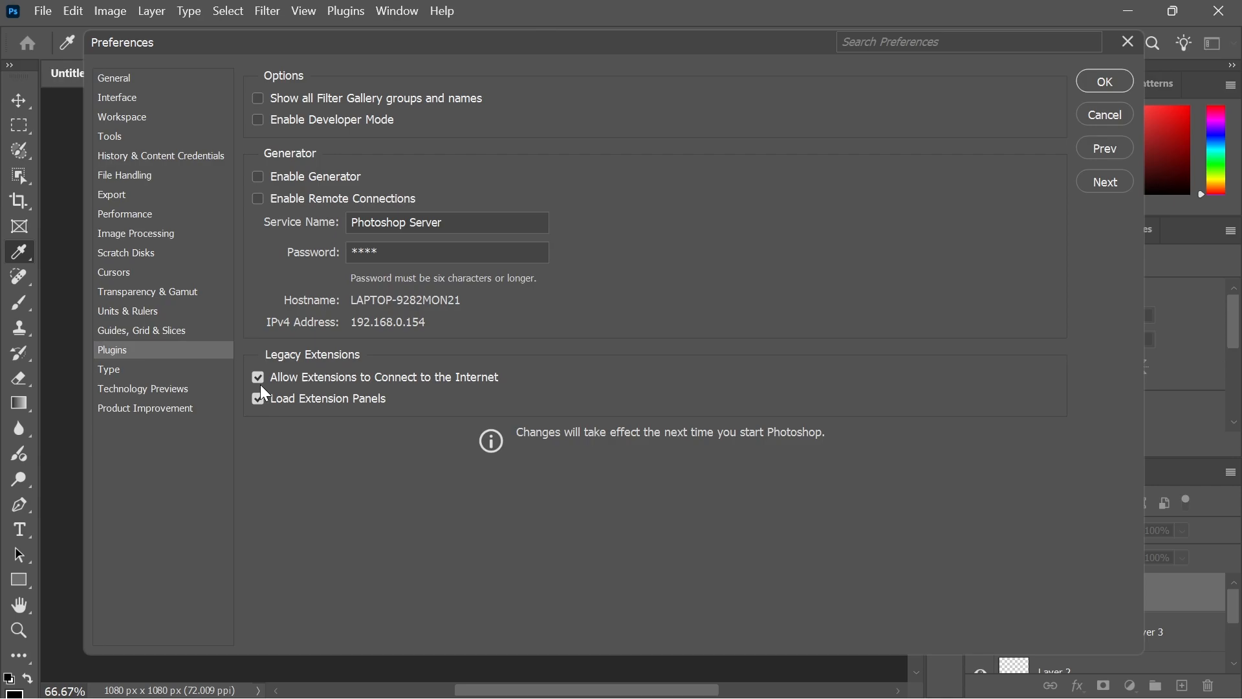
{"action": "left_click", "coordinate": [258, 398]}
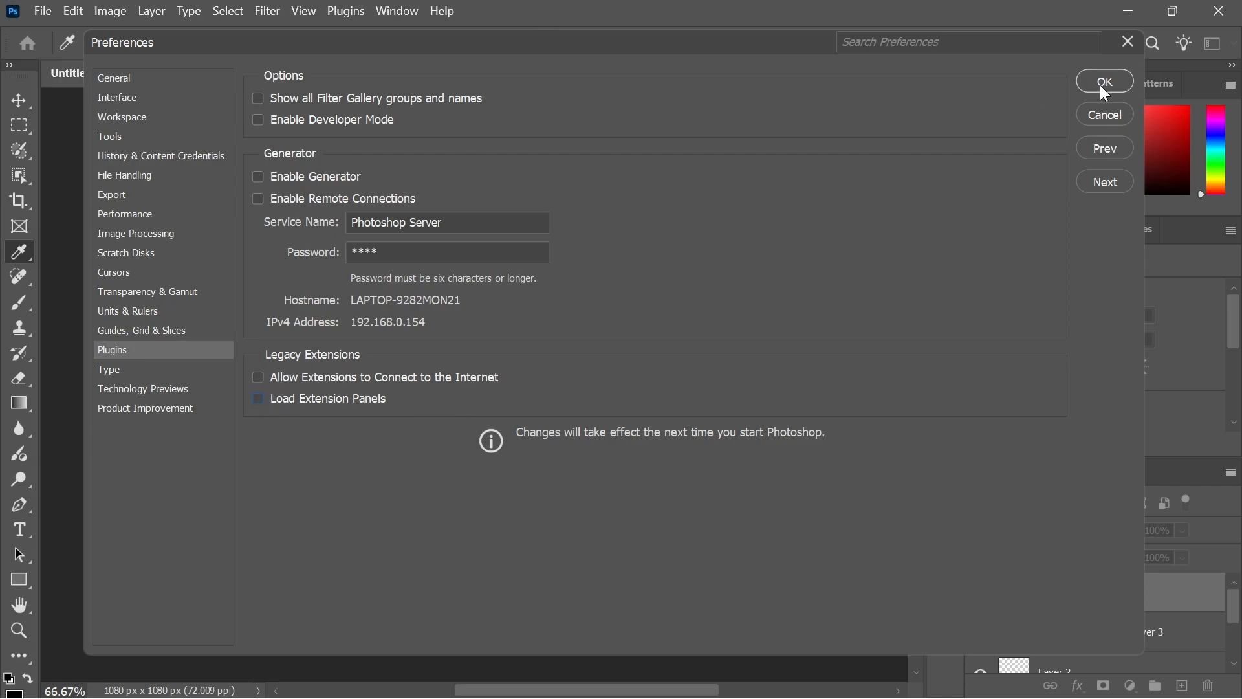
{"action": "left_click", "coordinate": [1104, 81]}
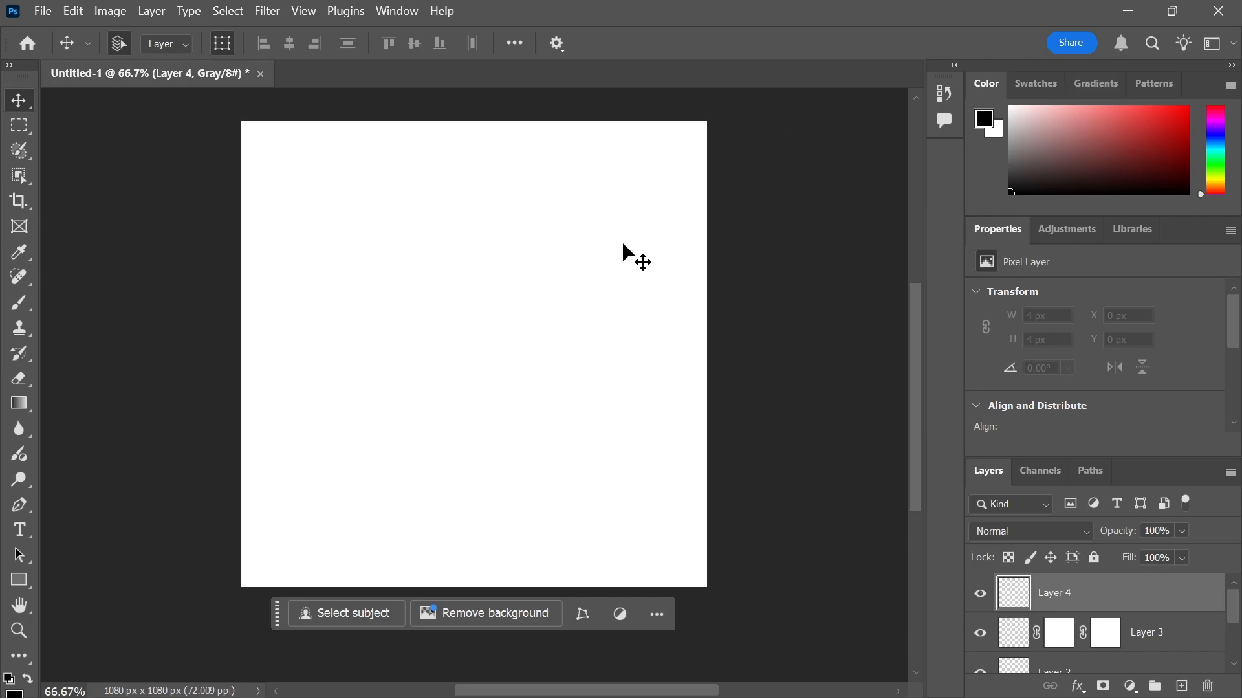